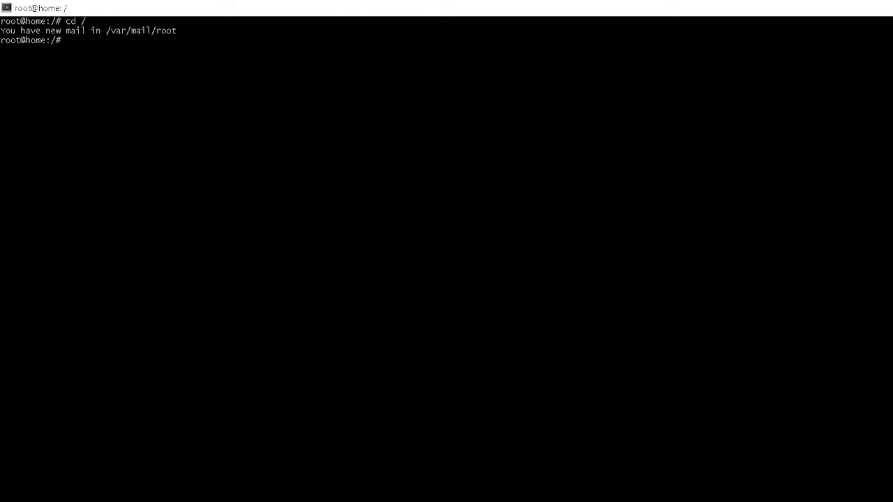
- From the filesystem root, run find | grep "log4j" to list every log4j path
type("find | grep")
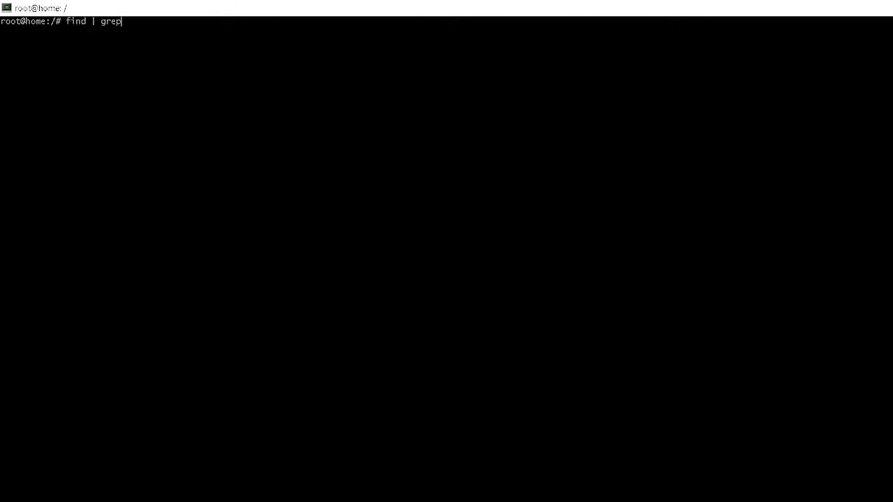
type("\"log4j\"")
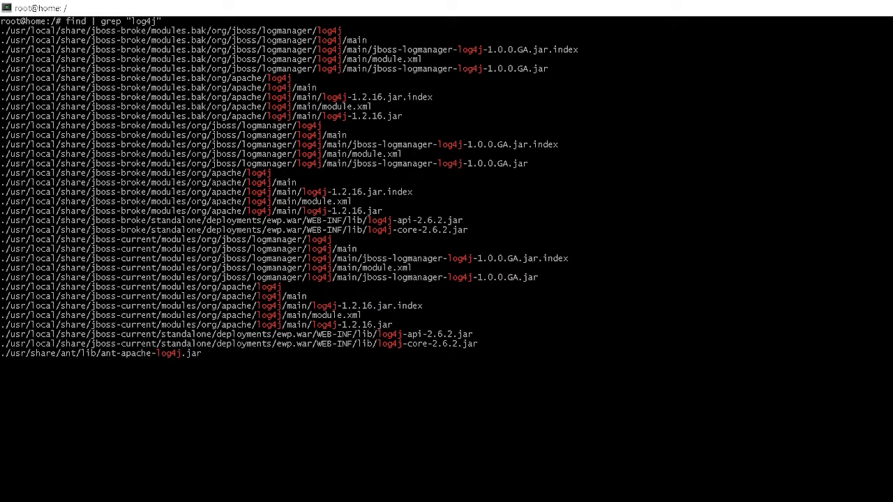
- Copy log4j-core-2.6.2.jar from /tmp/demo/prod into ../tmp and confirm it with ls -l
type("cd")
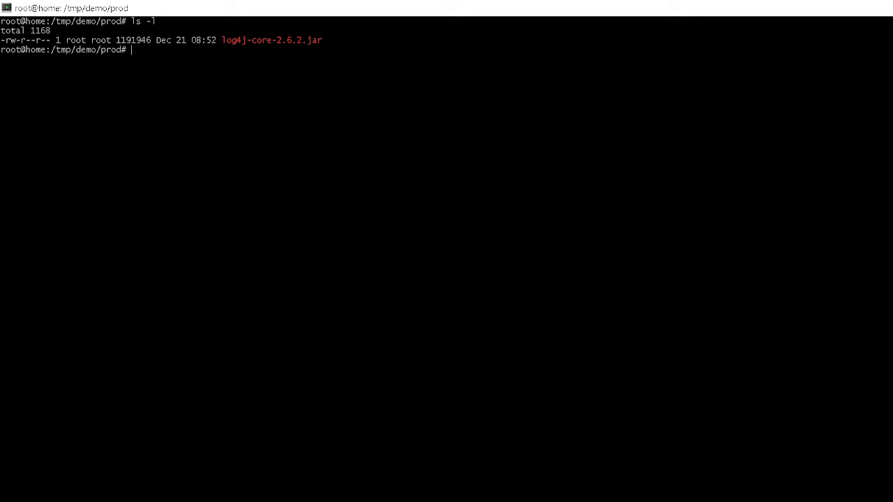
type("cp ../tm")
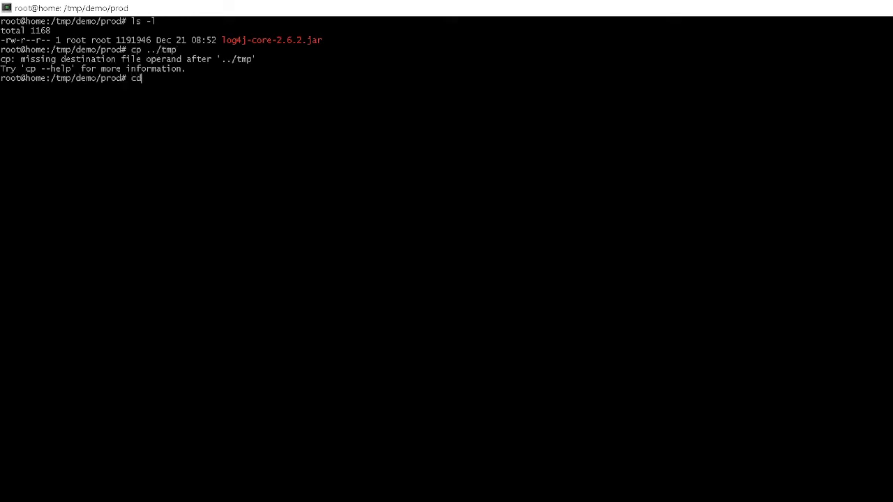
type("p * ../tmp")
type("cd ../tmp")
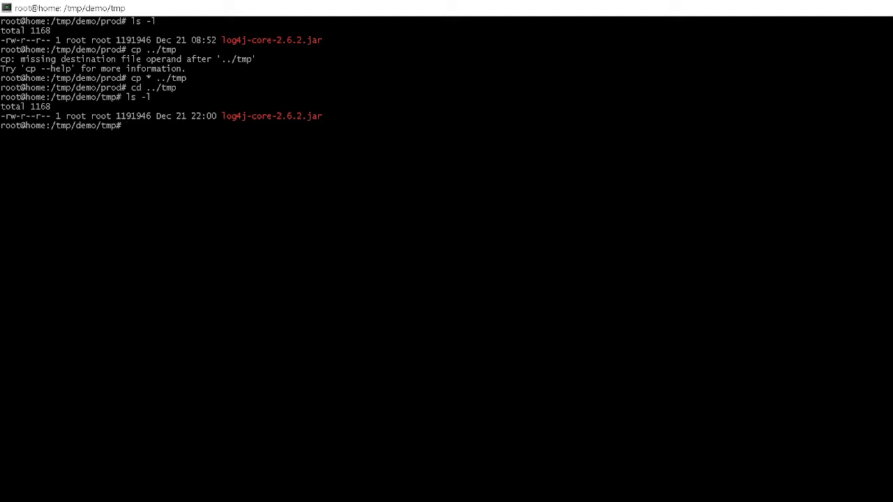
type("zip -d")
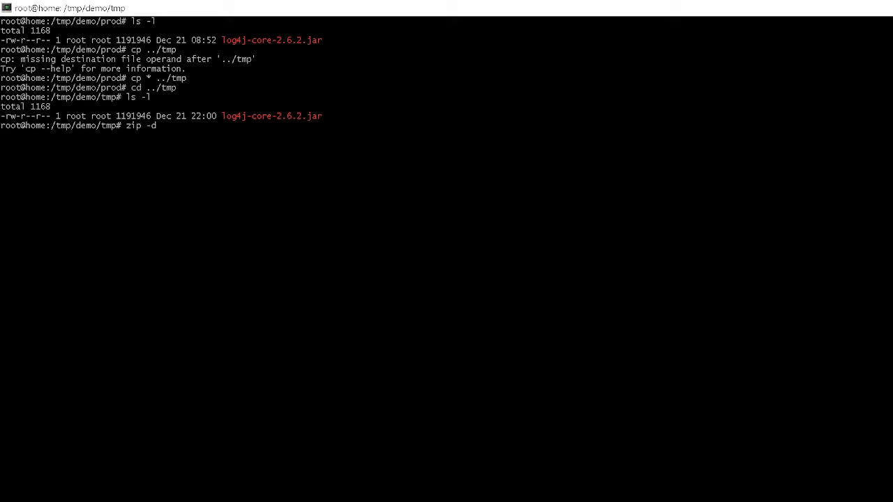
- Strip JndiLookup.class from the tmp log4j-core-2.6.2.jar with zip -d, verify, and cd to prod
type("log4j-core-2.6.2.jar")
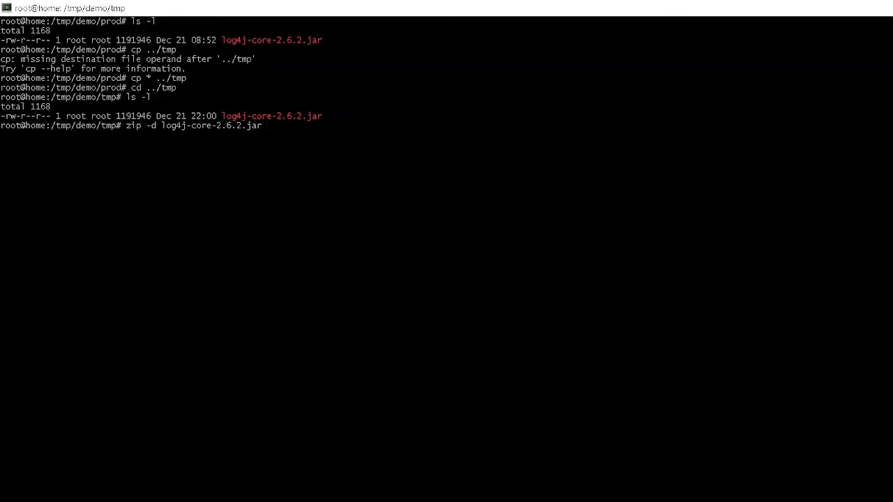
type("org/apache/logging/log4j/core/lookup/JndiLookup.class")
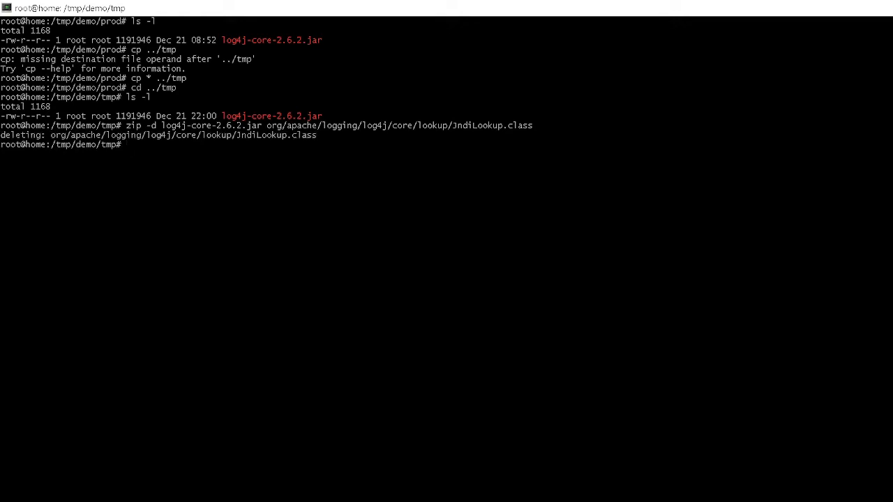
type("ls -l *.jar")
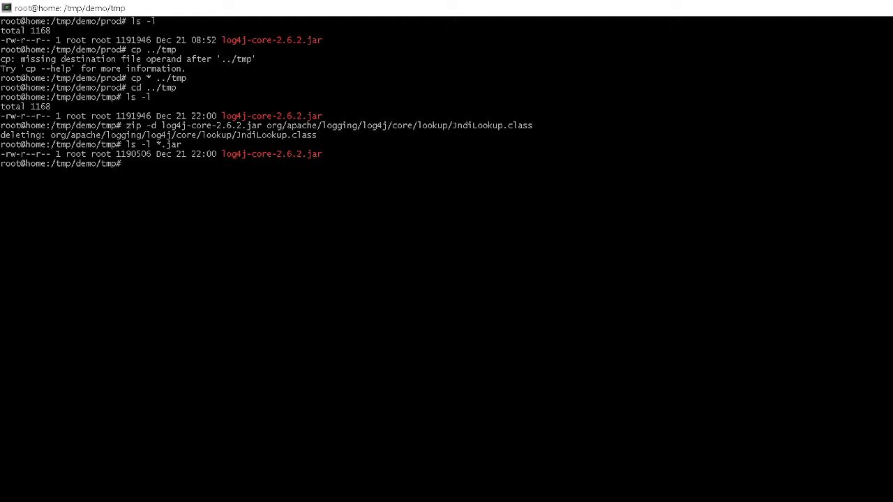
type("cd ..")
type("ls -l")
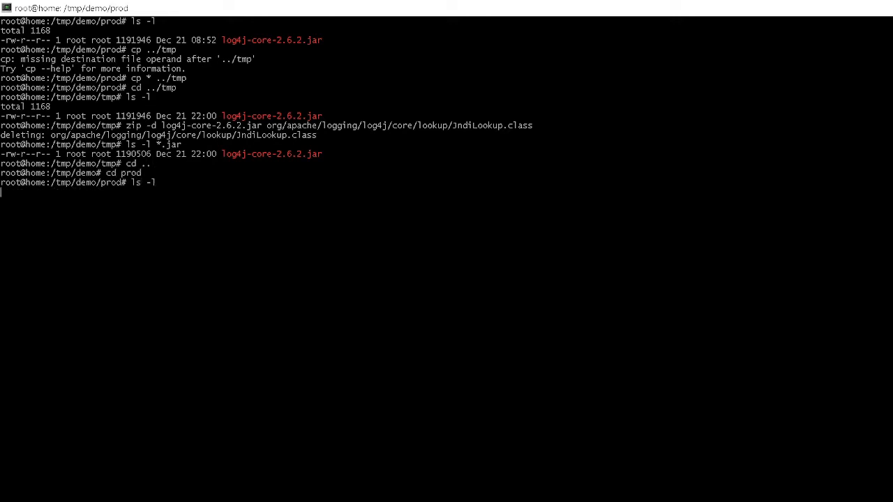
- Rename prod's log4j-core-2.6.2.jar to log4j-core-2.6.2.jar.backup and copy in the patched tmp jar
key("Return")
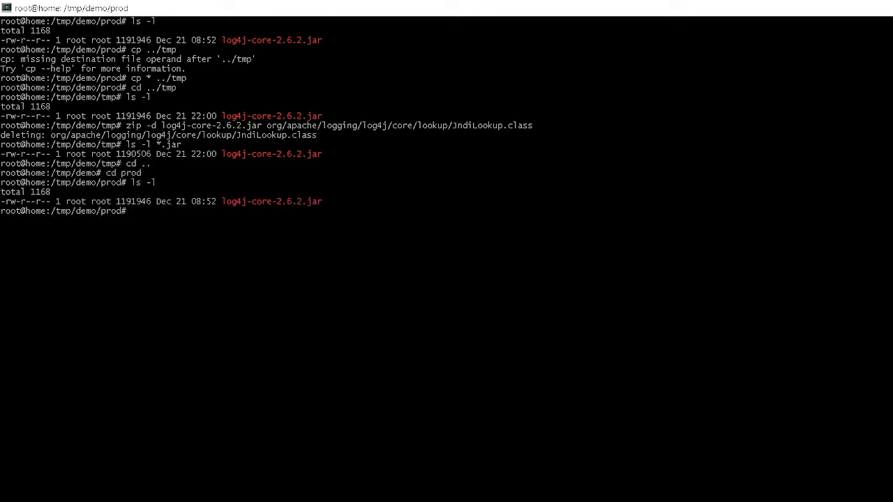
type("mv log4j-core-2.6.2.jar")
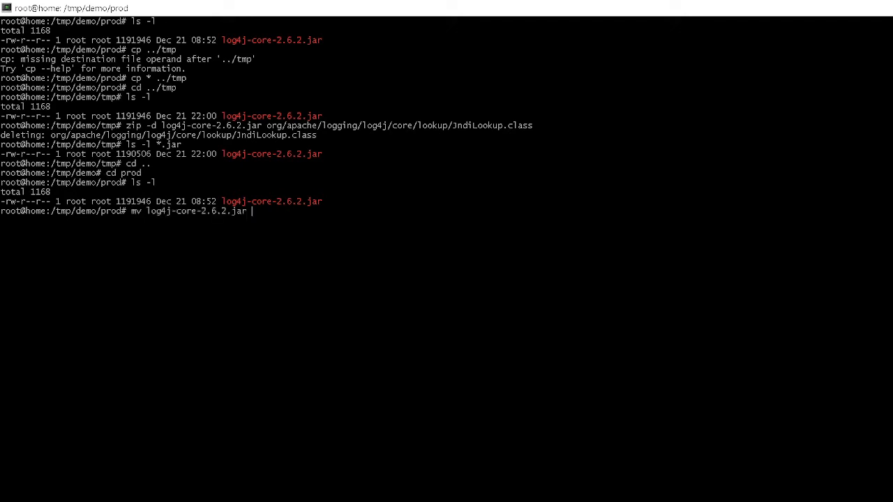
type("log4j-core-2.6.2.jar.backup")
type("cp ../")
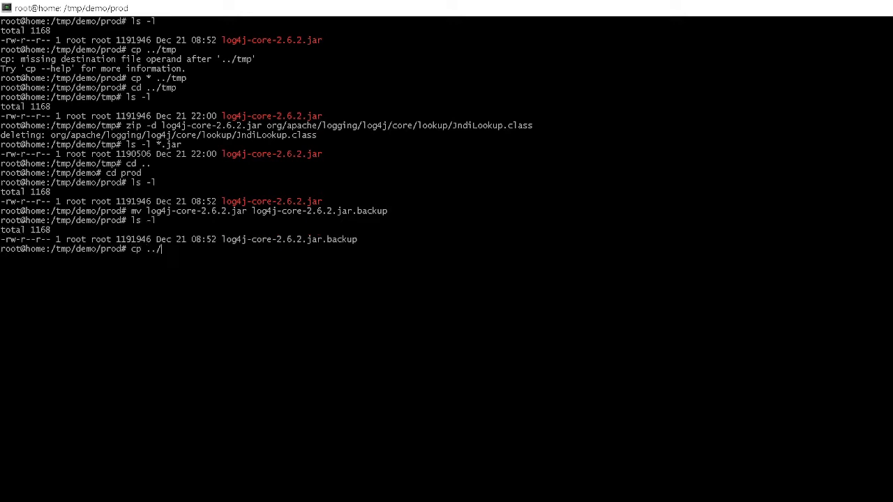
type("tmp/log4j-core-2.6.2.jar")
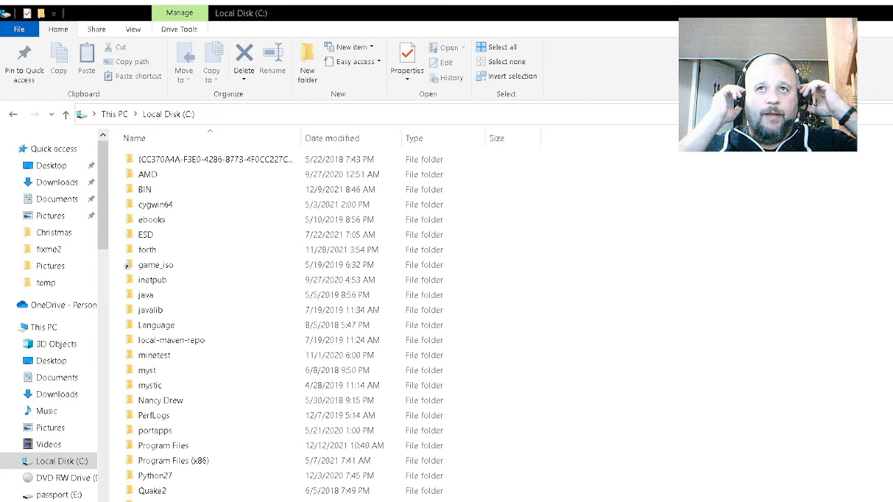
- Search drive C for log4j and browse hits like log4j-core-2.14.1, 2.8.1 and log4j-over-slf4j jars
type("log4j")
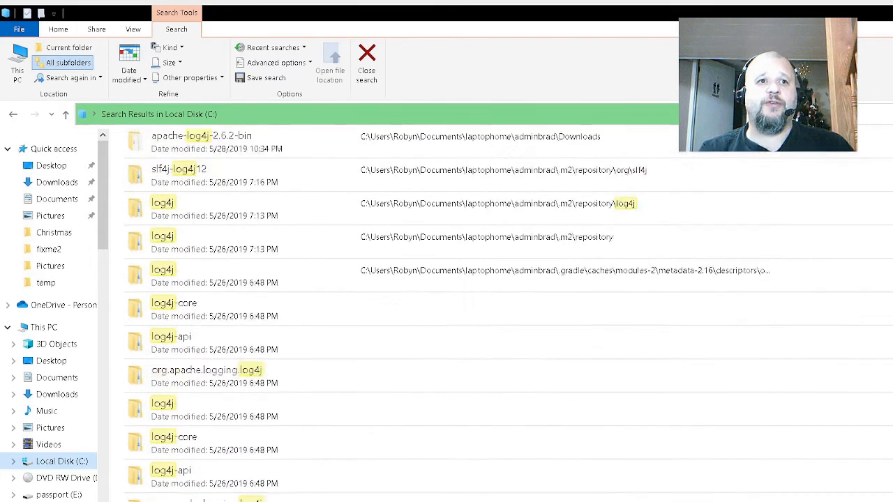
scroll("down", 3)
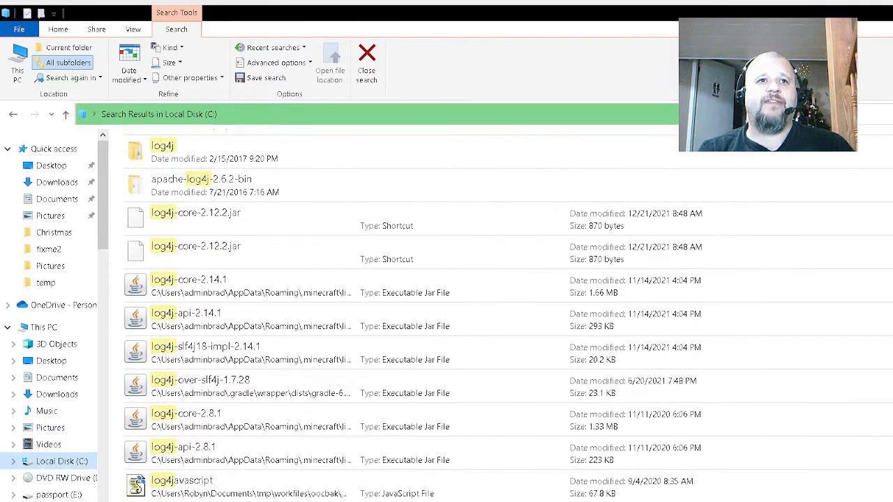
left_click(183, 284)
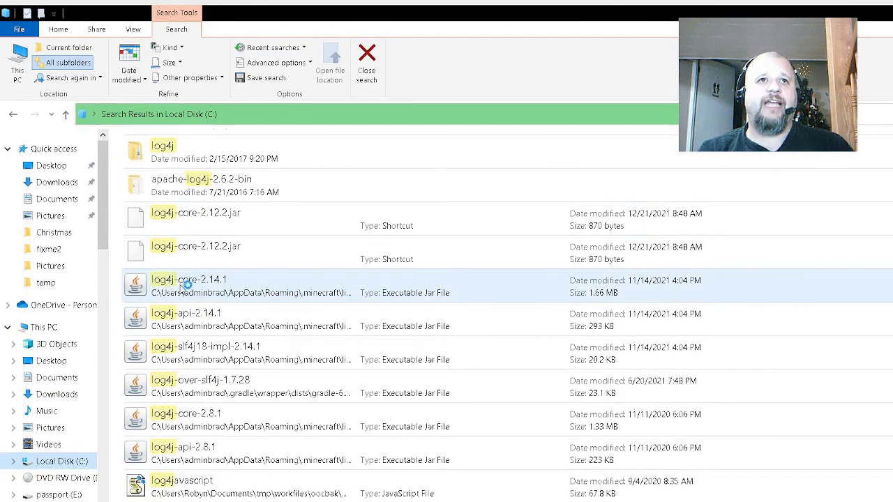
left_click(195, 453)
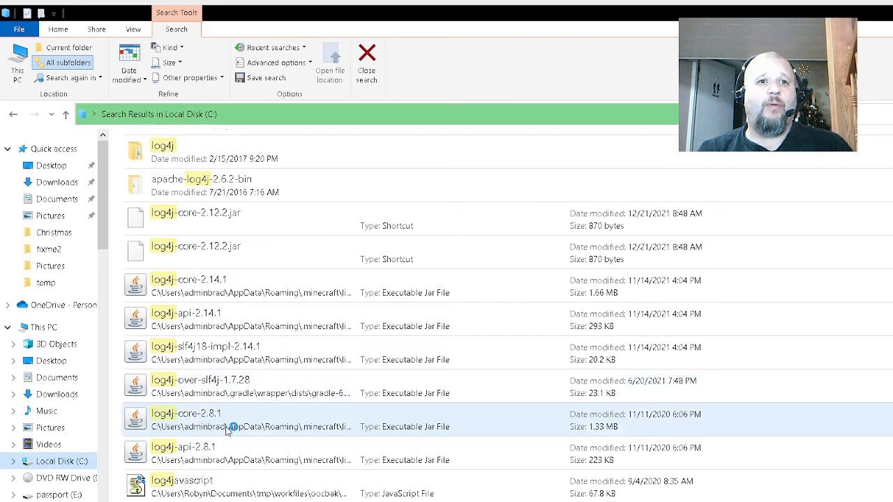
mouse_move(380, 427)
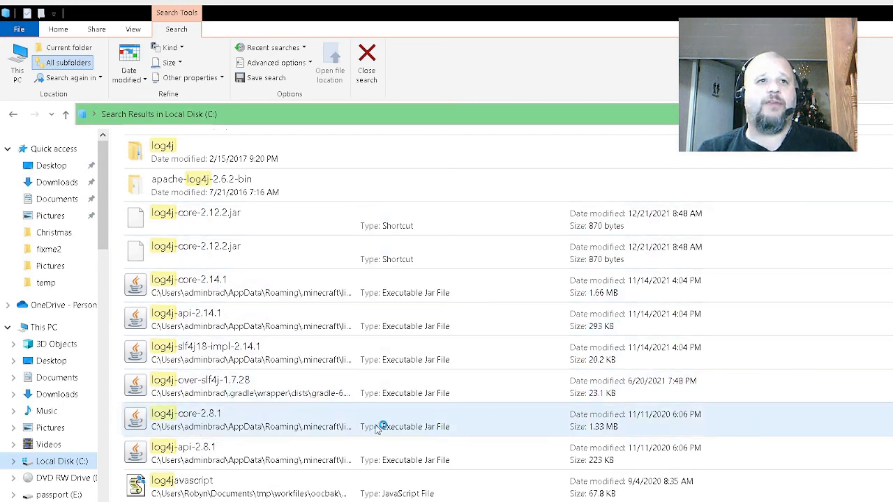
left_click(221, 392)
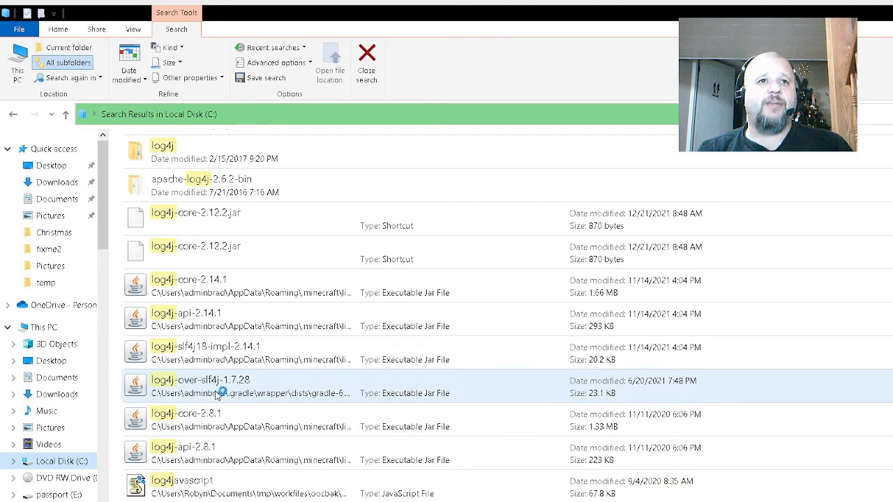
mouse_move(240, 387)
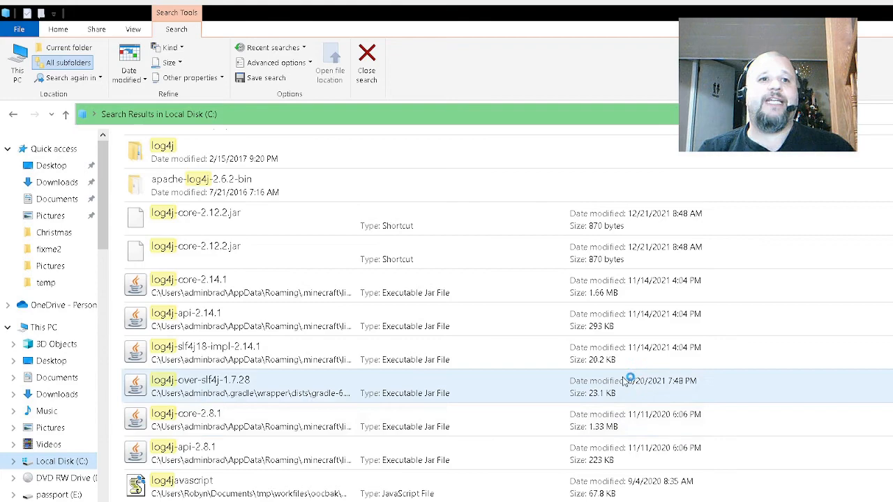
scroll("down", 3)
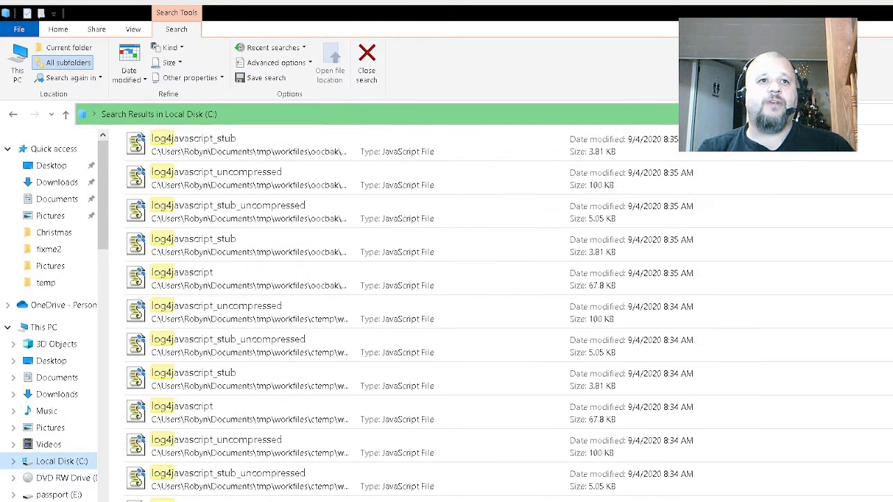
scroll("down", 3)
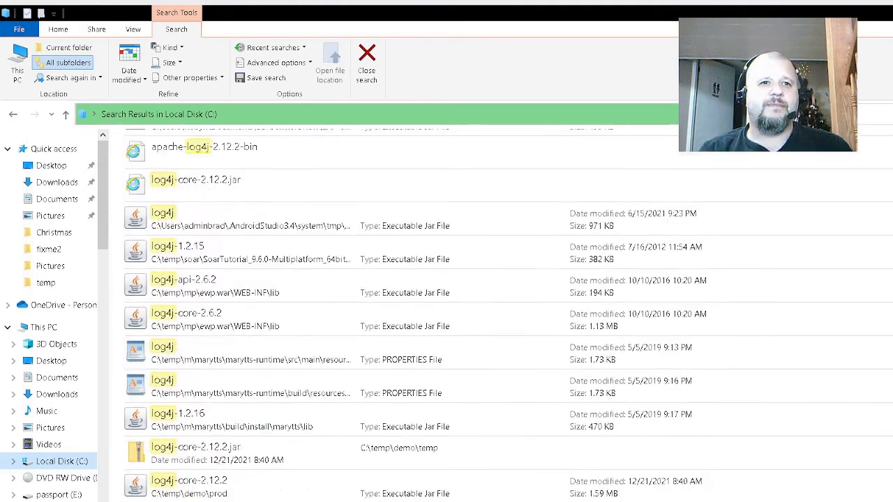
- Go into the demo temp folder holding log4j-core-2.12.2 and open the File menu
left_click(185, 483)
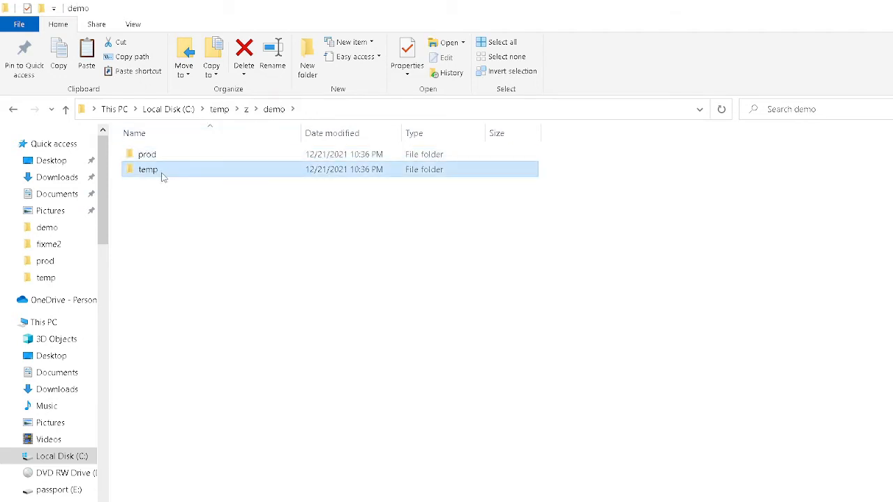
double_click(148, 169)
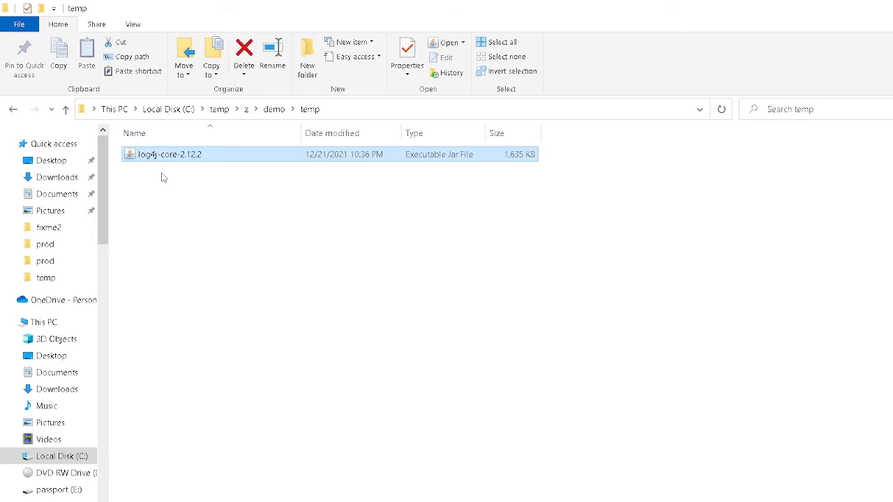
mouse_move(188, 159)
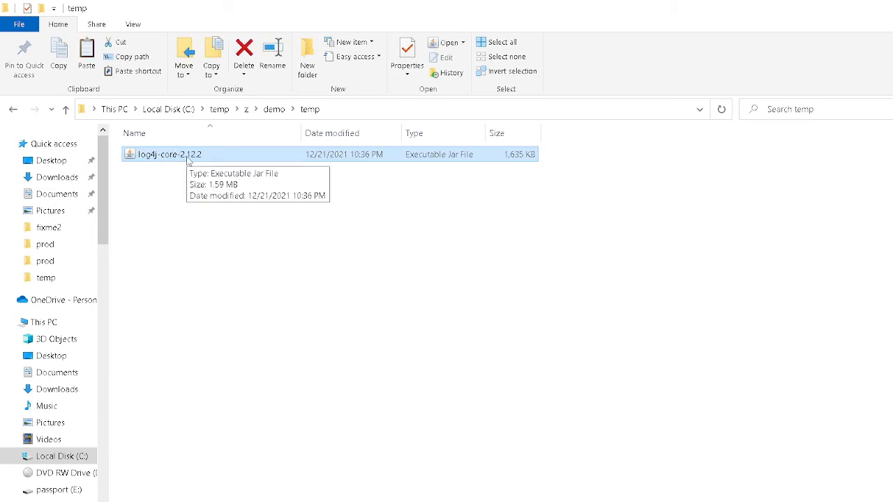
mouse_move(210, 159)
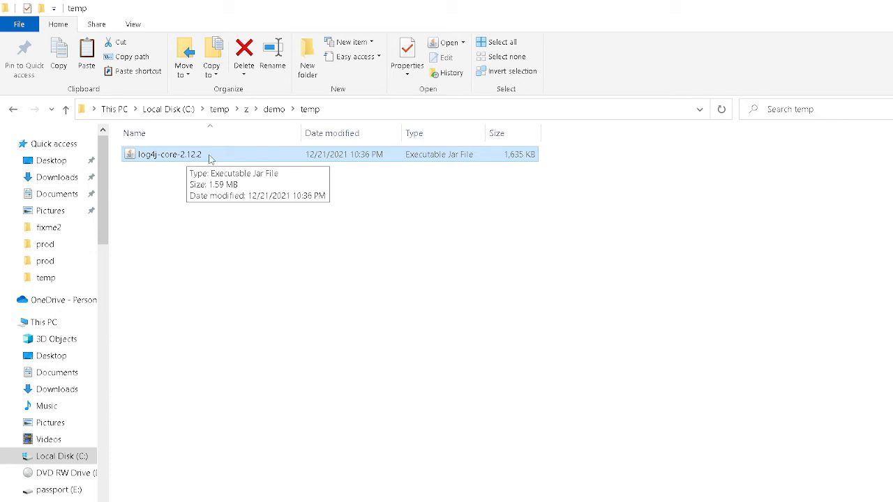
mouse_move(218, 159)
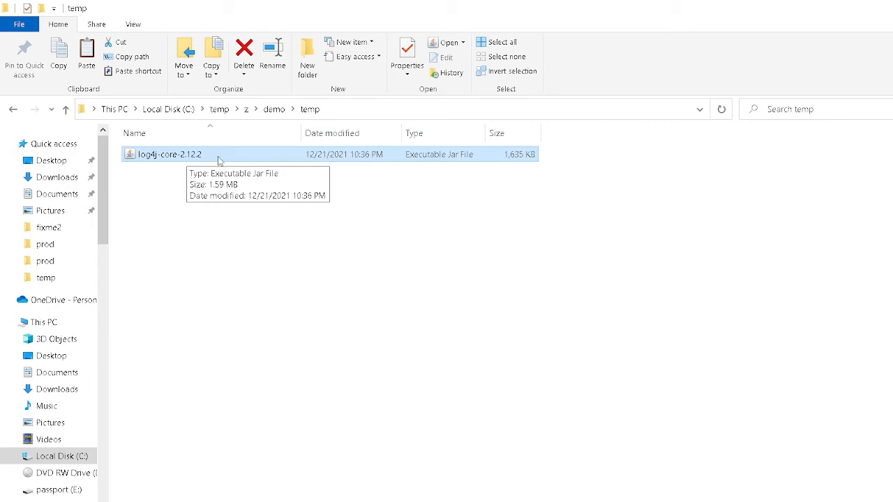
mouse_move(212, 159)
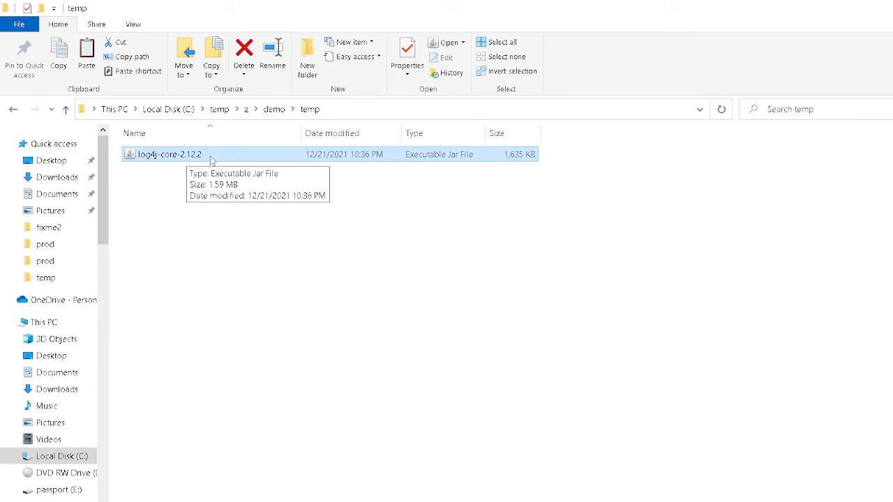
mouse_move(104, 86)
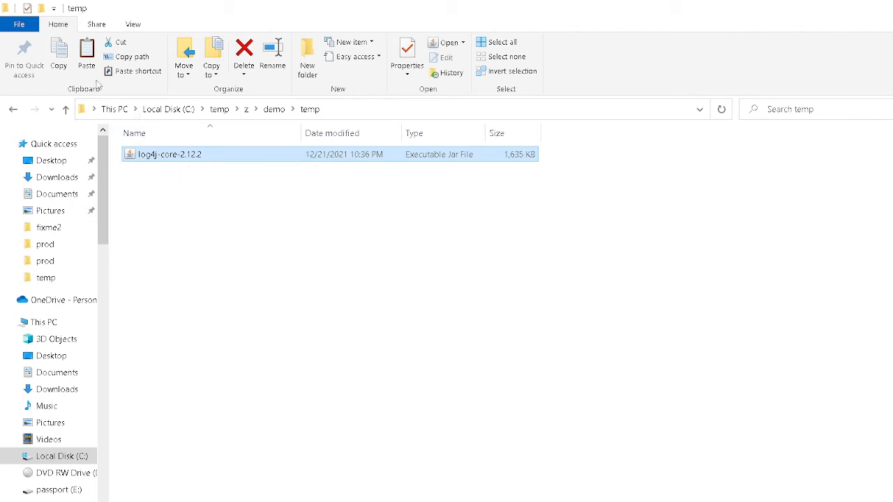
left_click(18, 24)
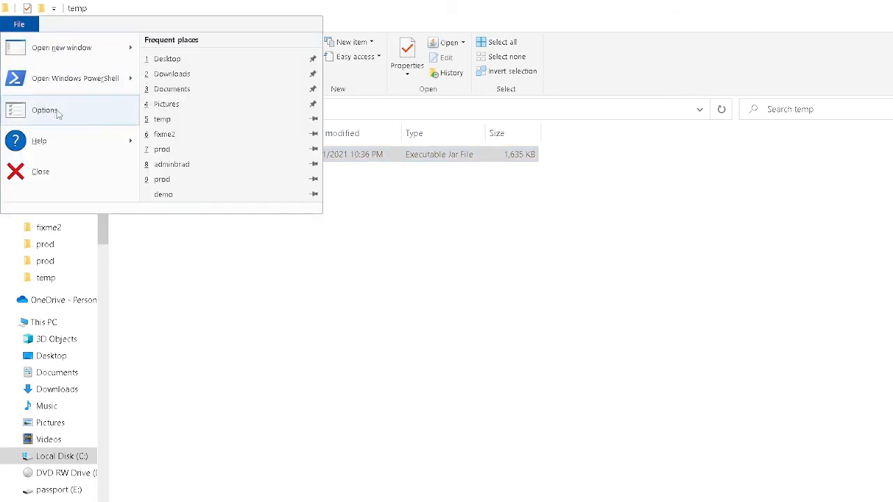
- In Folder Options' View settings, untick 'Hide extensions for known file types' and apply
left_click(44, 111)
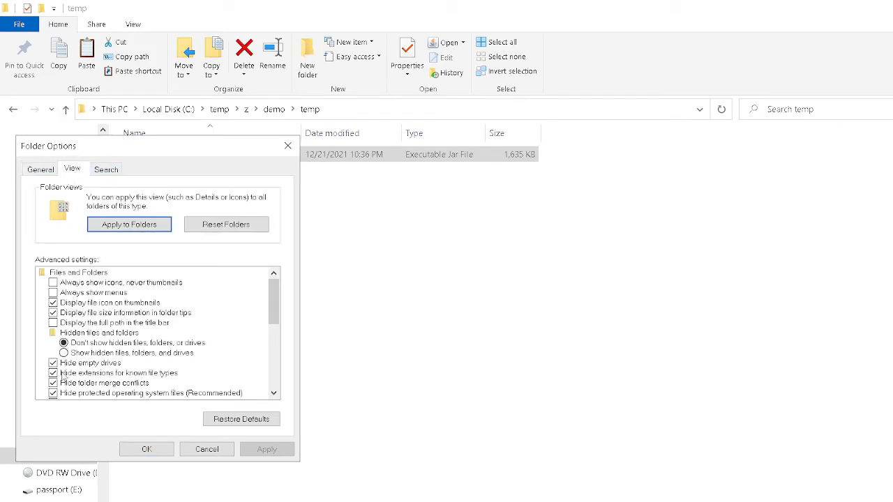
left_click(54, 373)
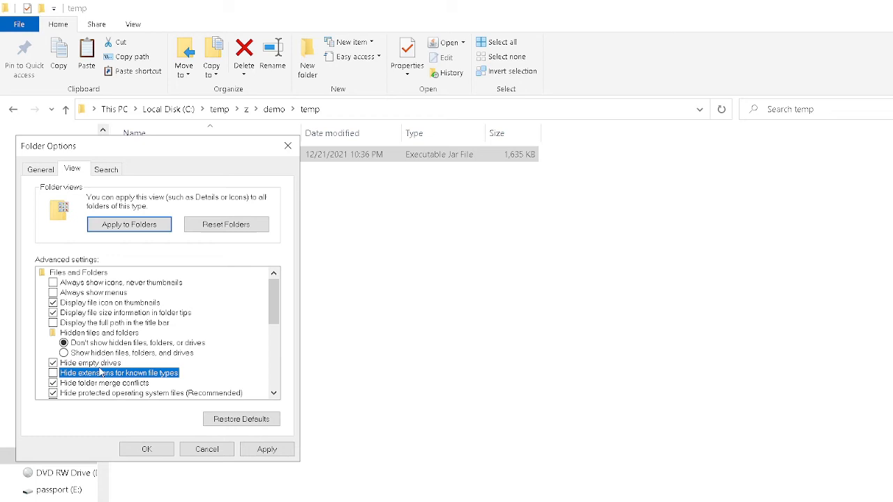
left_click(53, 370)
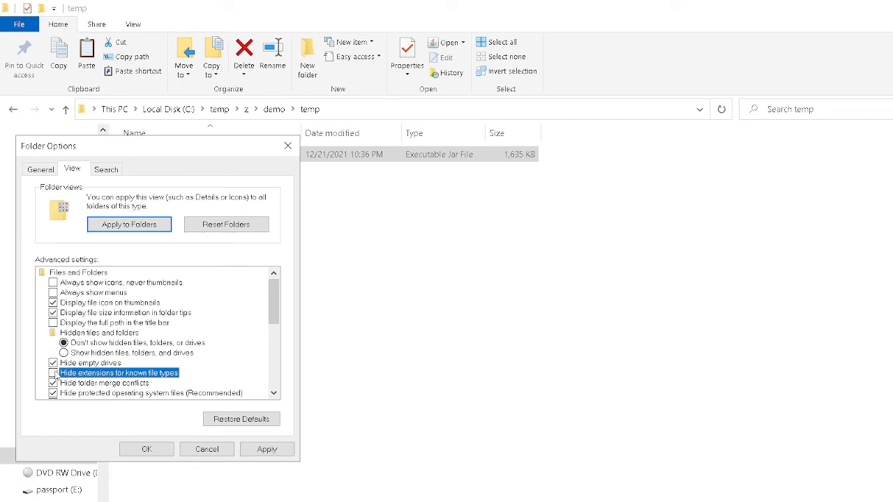
left_click(165, 448)
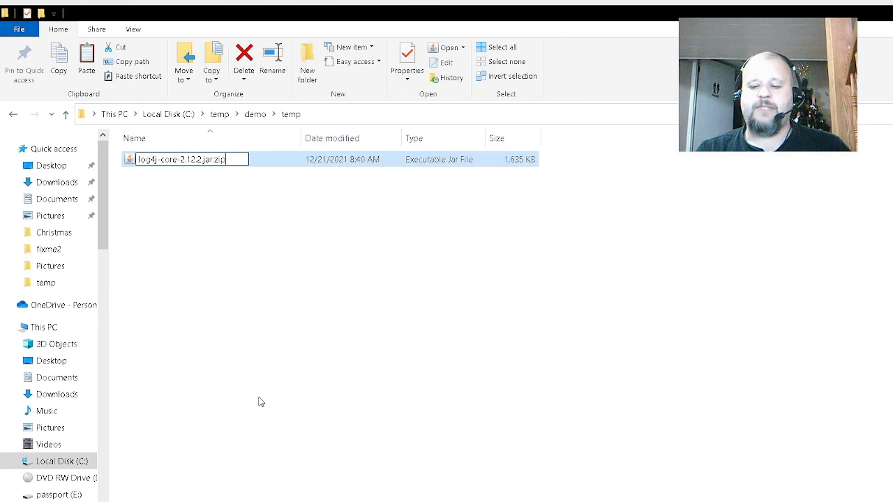
- Commit the new name log4j-core-2.12.2.jar.zip and accept the extension-change warning
key("Enter")
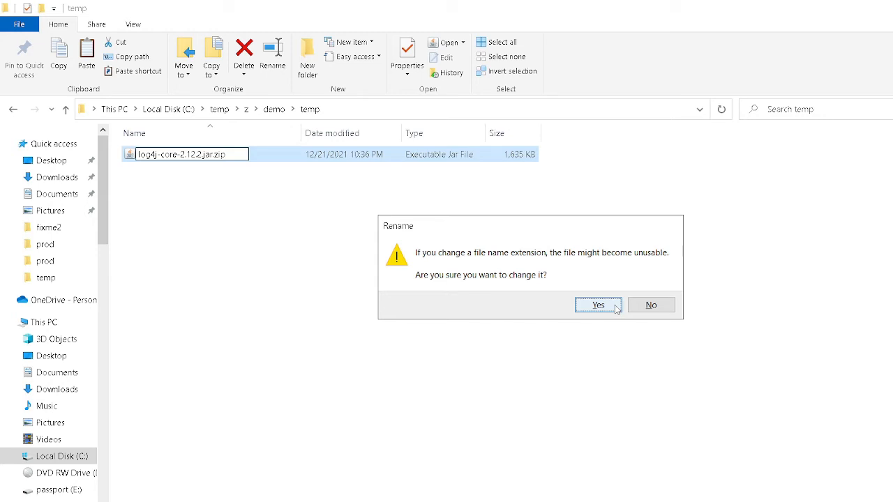
left_click(598, 305)
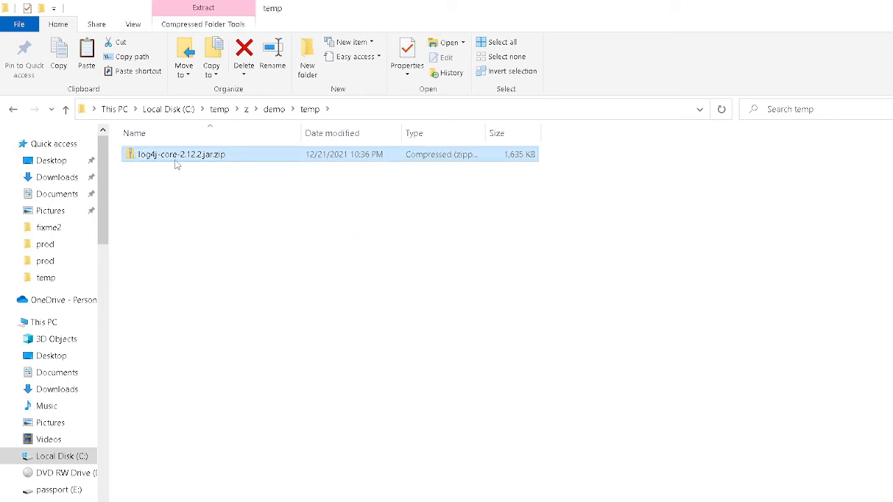
- Browse the zip into org > apache > logging > log4j > core > lookup and delete JndiLookup.class
double_click(181, 154)
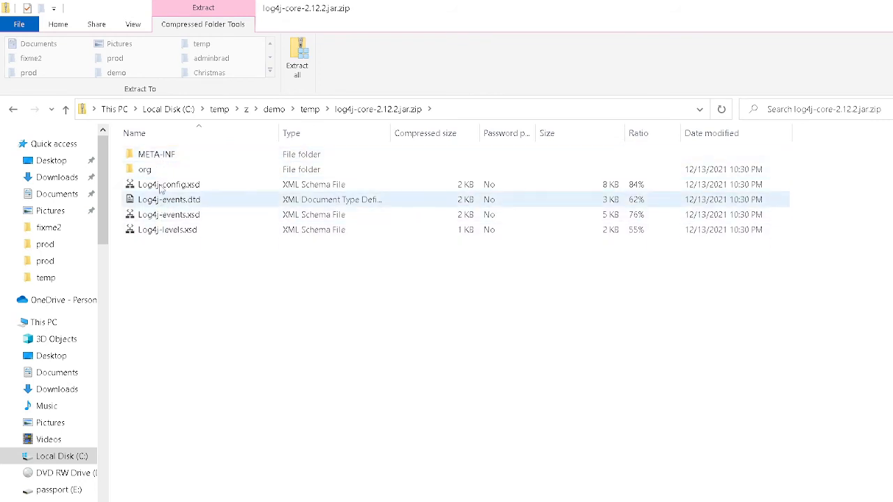
left_click(145, 169)
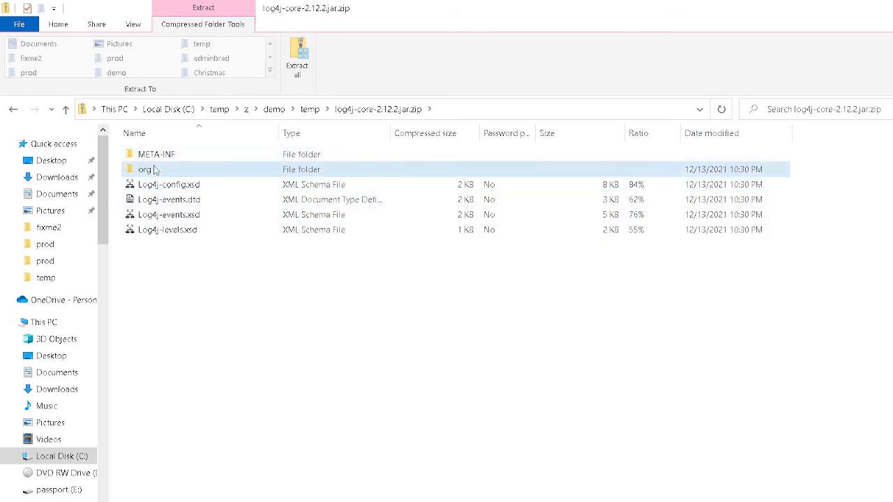
double_click(144, 168)
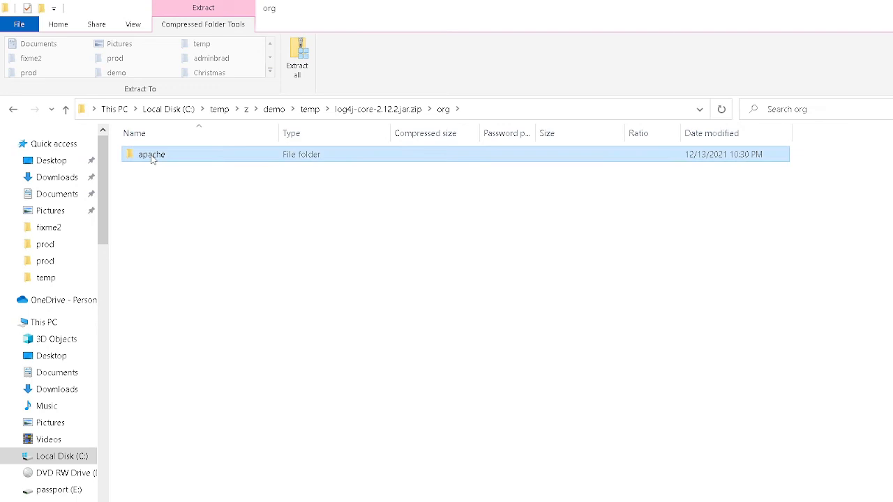
double_click(151, 154)
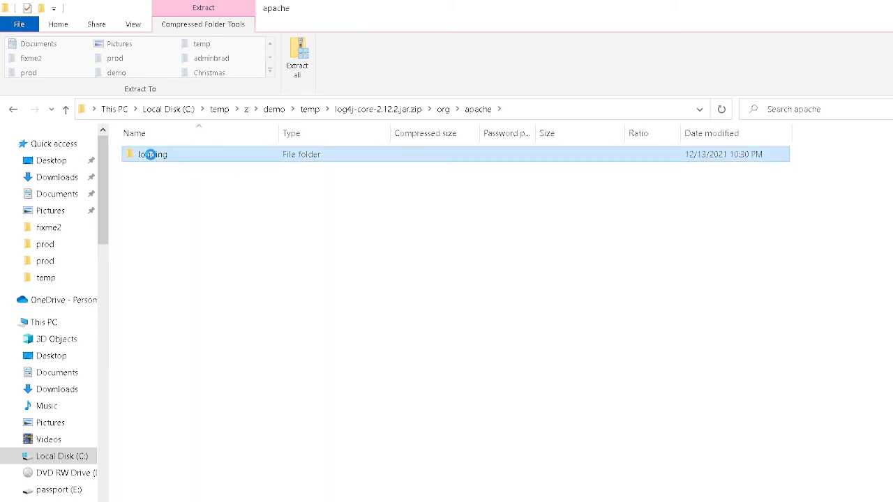
double_click(150, 154)
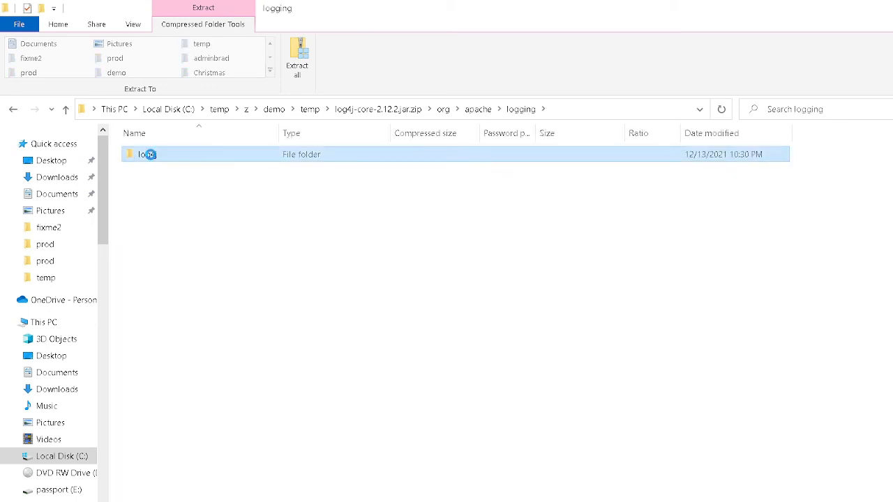
double_click(145, 154)
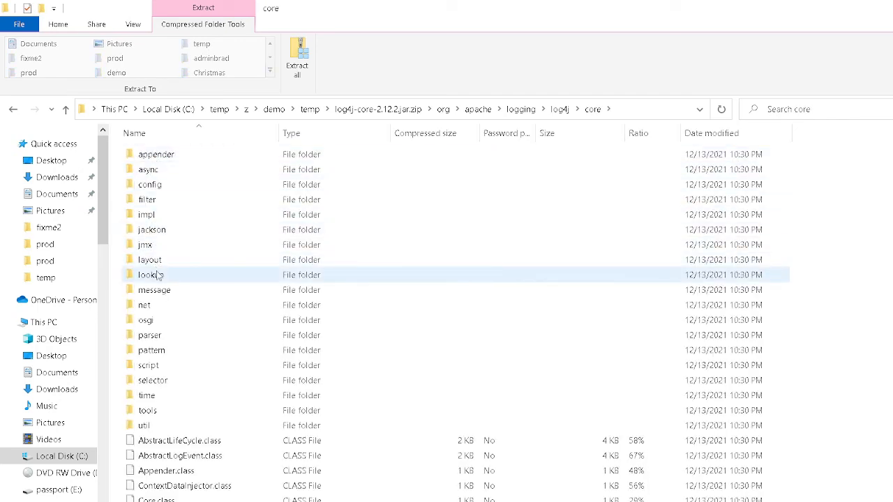
double_click(149, 275)
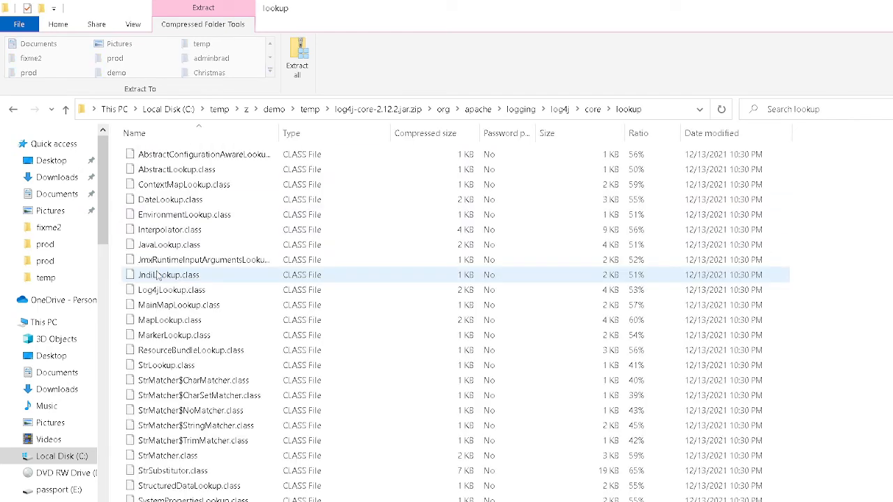
left_click(167, 274)
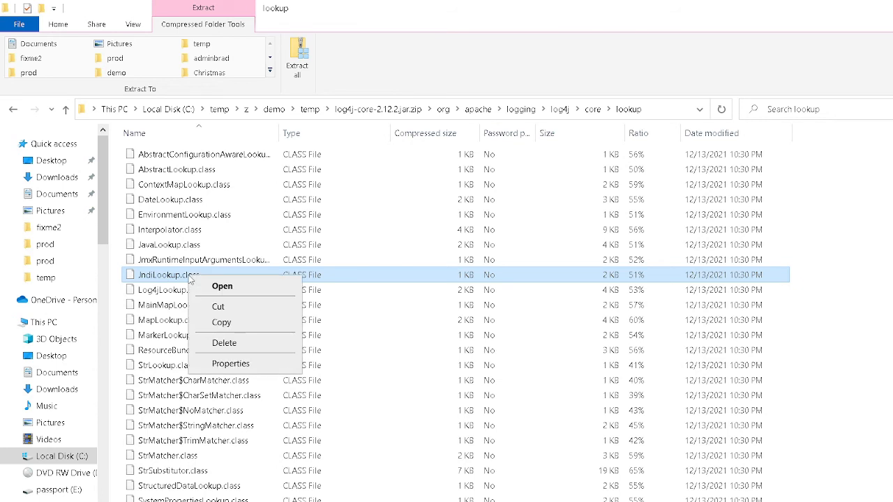
left_click(225, 343)
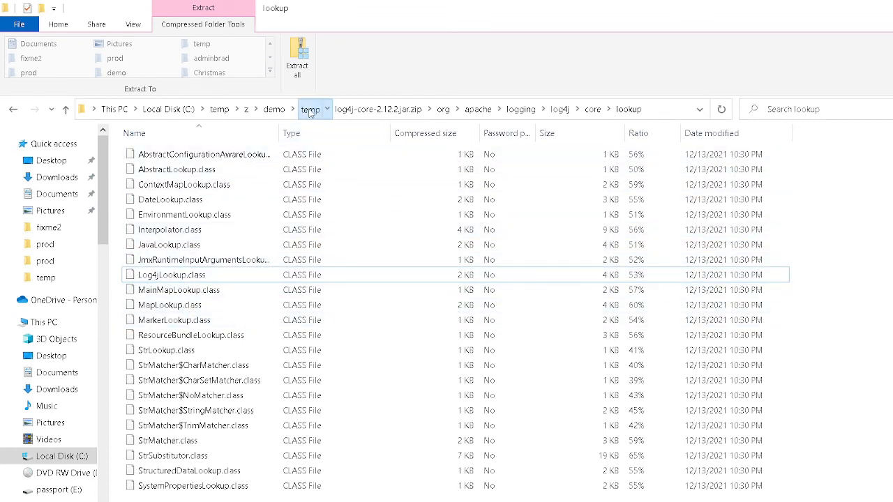
- Back in temp, drop .zip to rename the archive log4j-core-2.12.2.jar and confirm
left_click(309, 109)
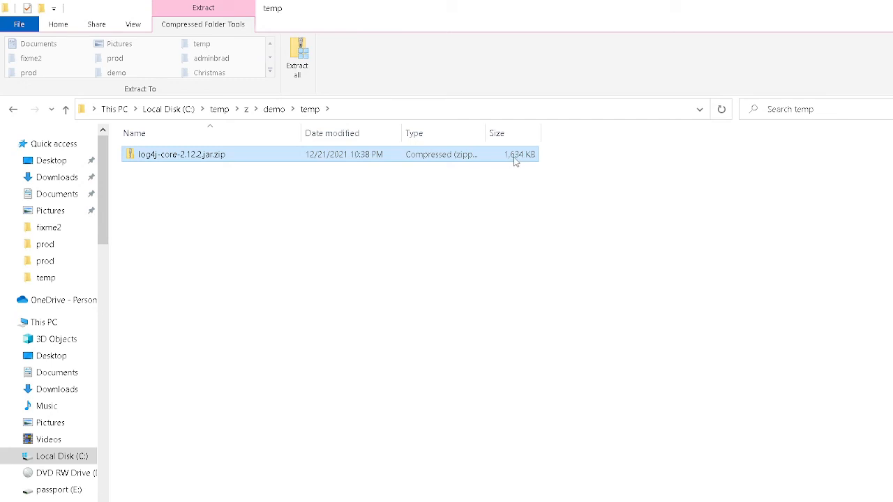
mouse_move(519, 161)
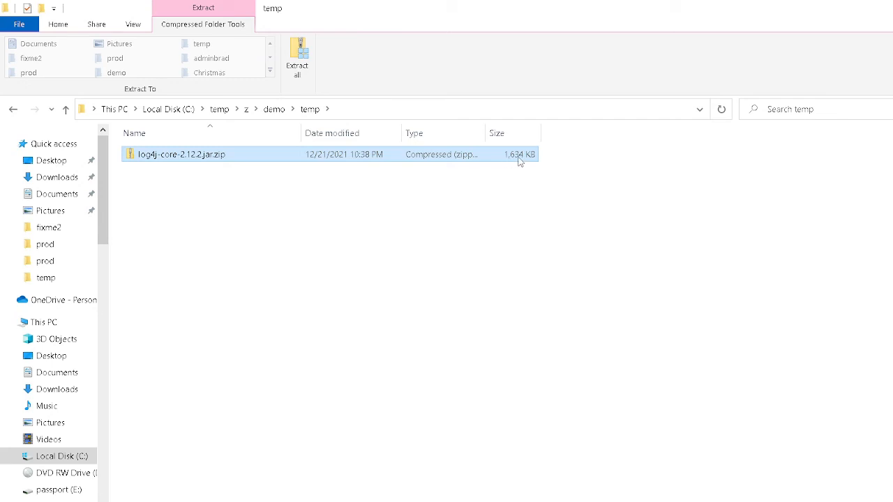
right_click(181, 154)
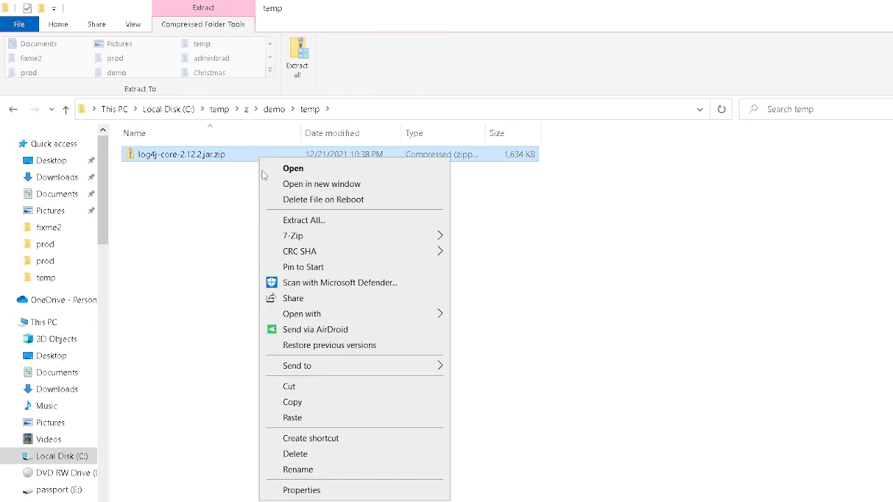
left_click(297, 470)
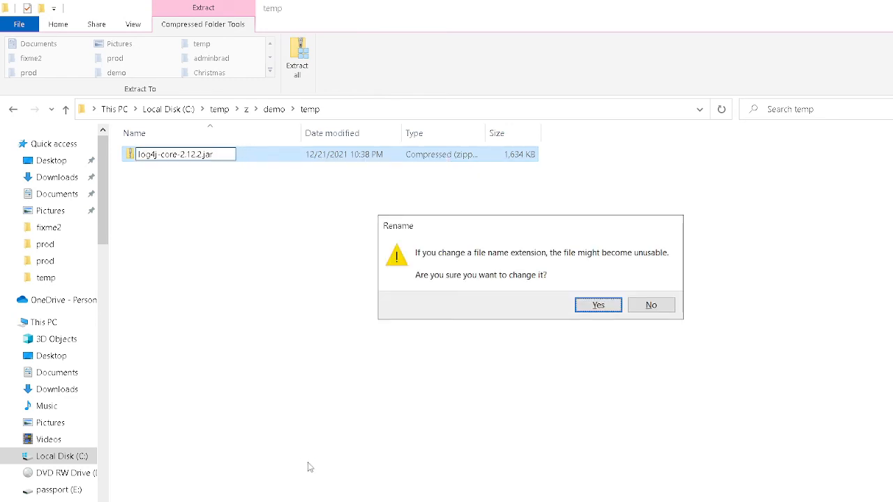
left_click(596, 304)
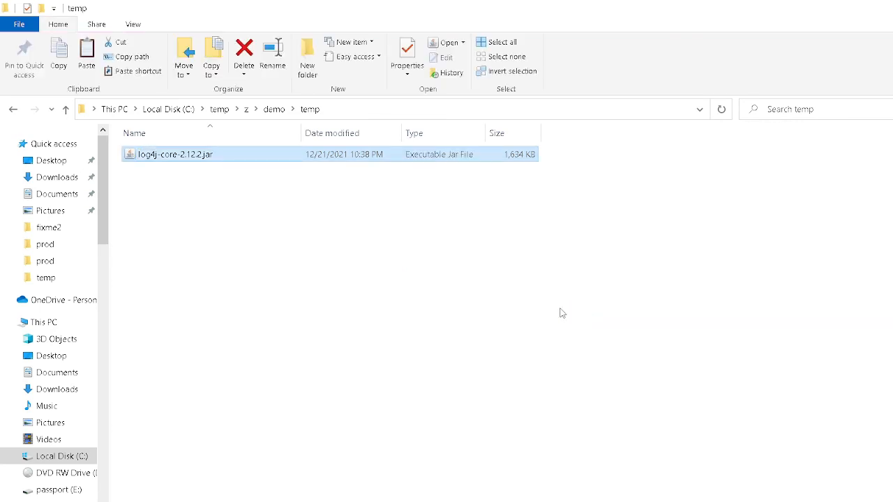
- Copy the patched log4j-core-2.12.2.jar beside the .backup file and compare their sizes
right_click(175, 154)
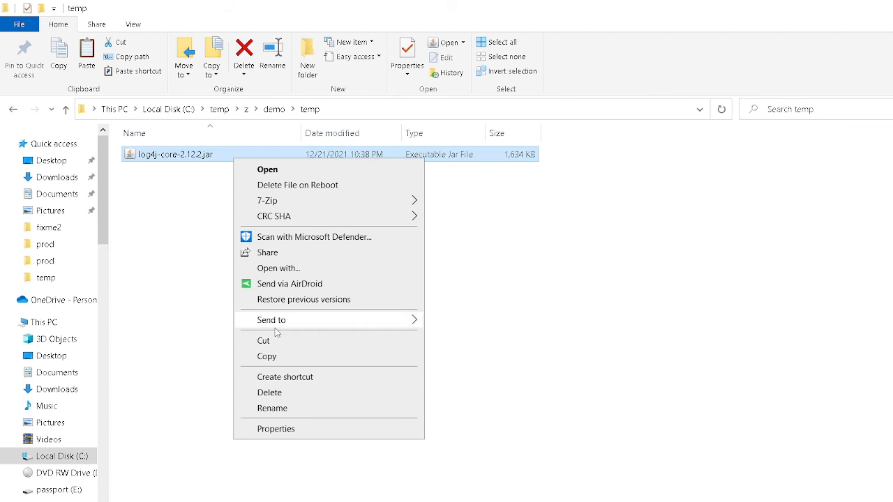
left_click(274, 109)
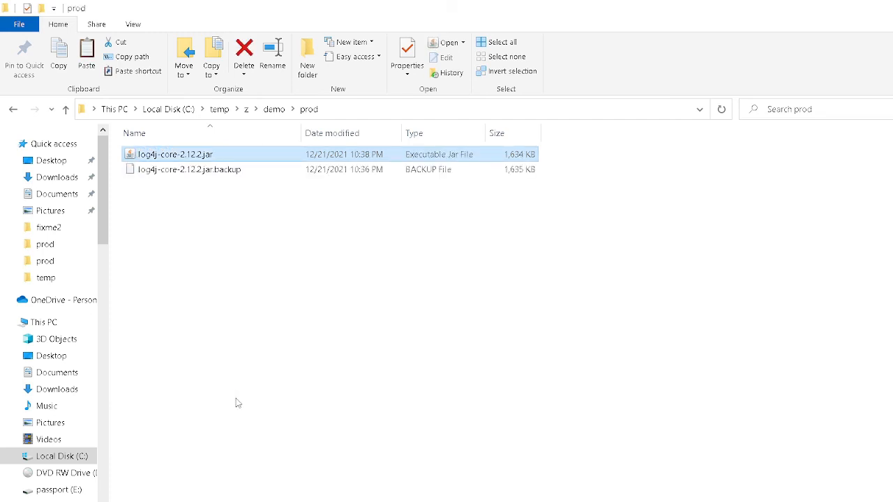
left_click(188, 170)
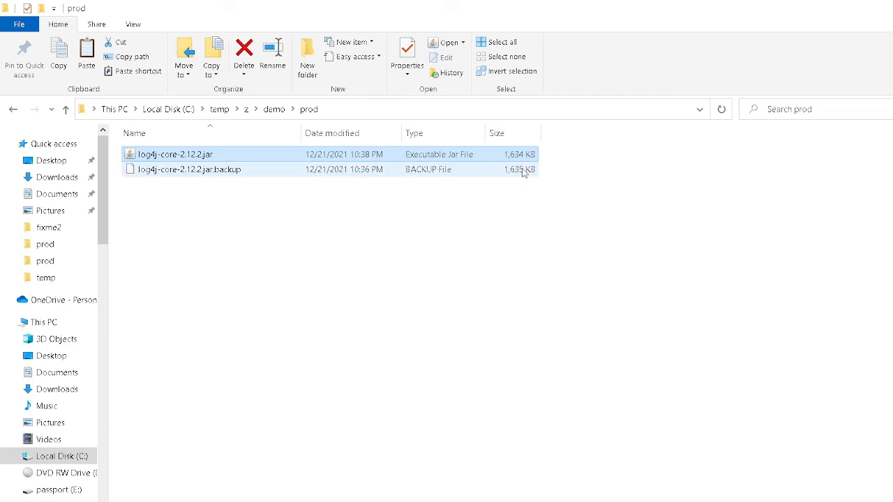
left_click(175, 154)
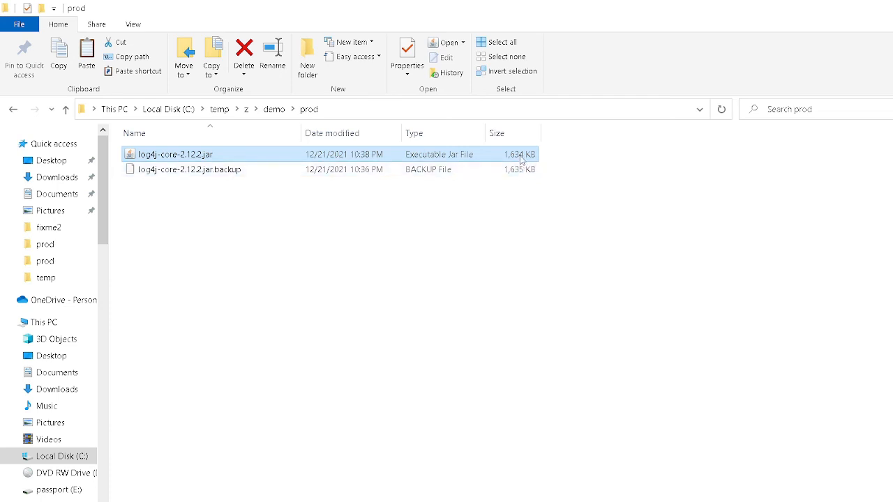